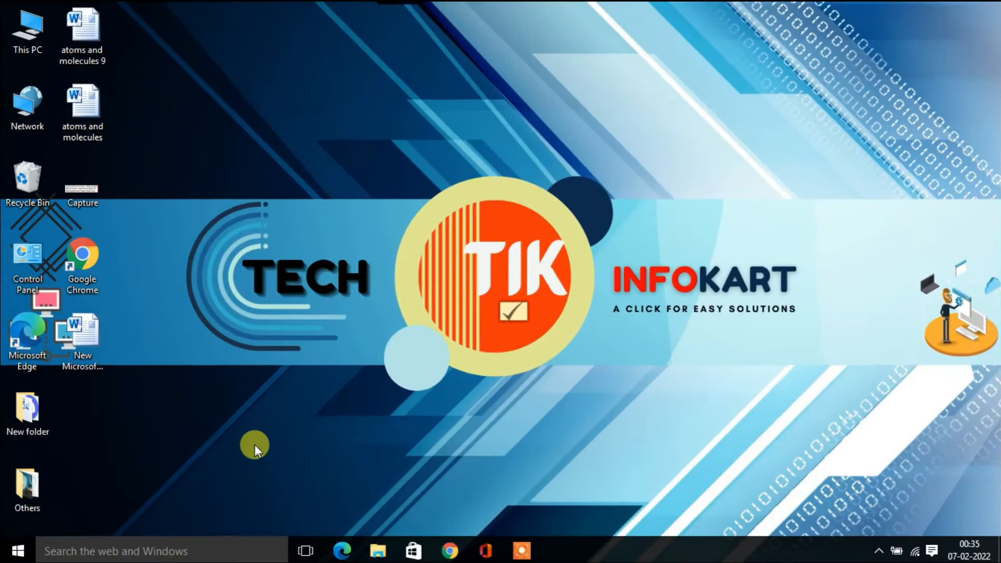
- Launch the Weather app from the Mumbai tile in Start, then close it again
left_click(16, 550)
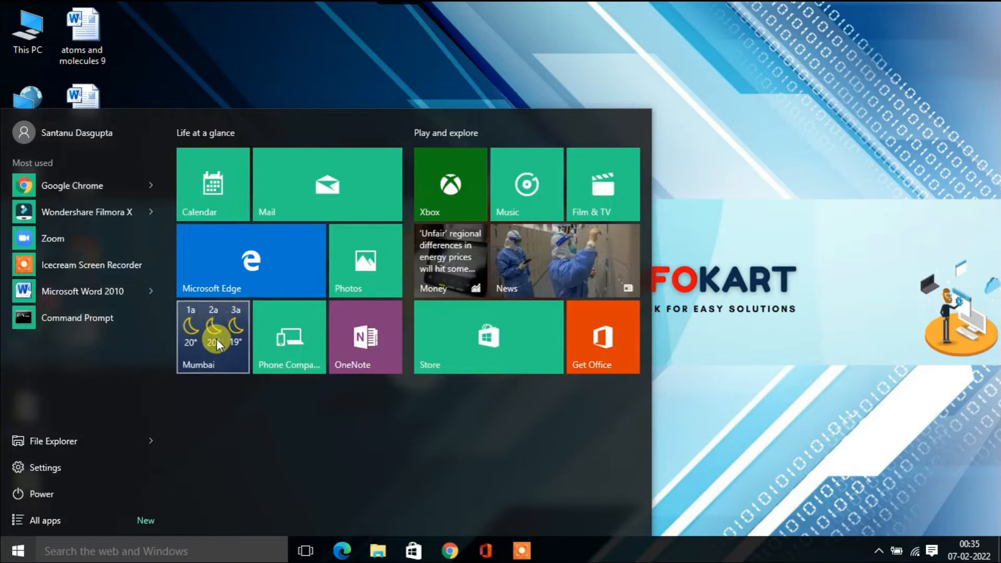
left_click(213, 337)
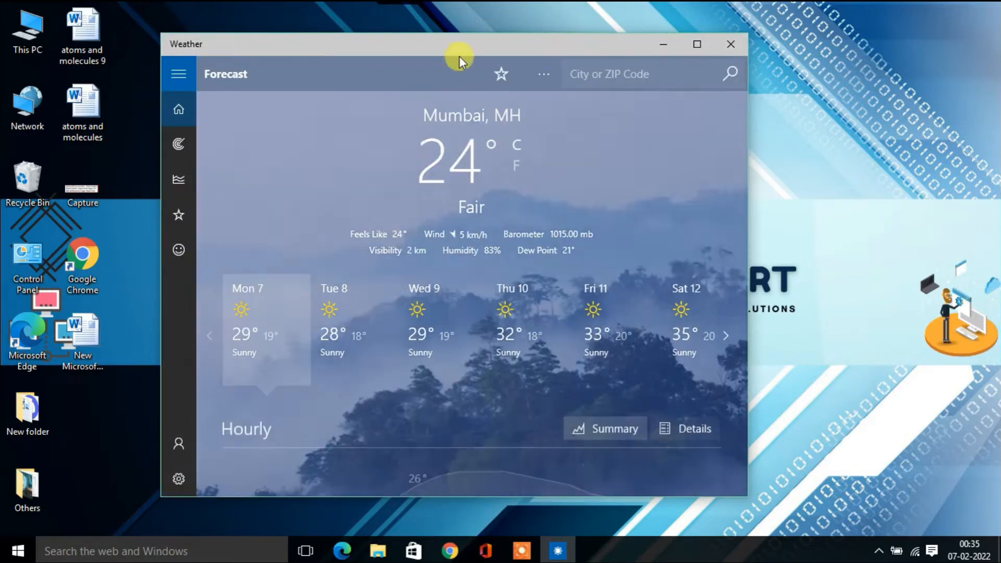
left_click(730, 44)
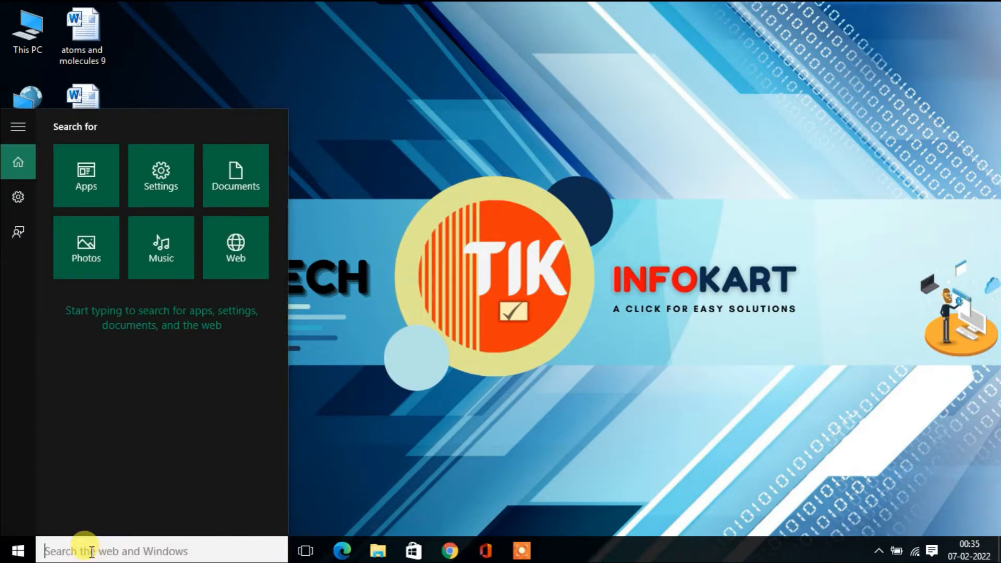
- Search 'wea' in Windows Search and launch the Weather app showing Mumbai's forecast
type("w")
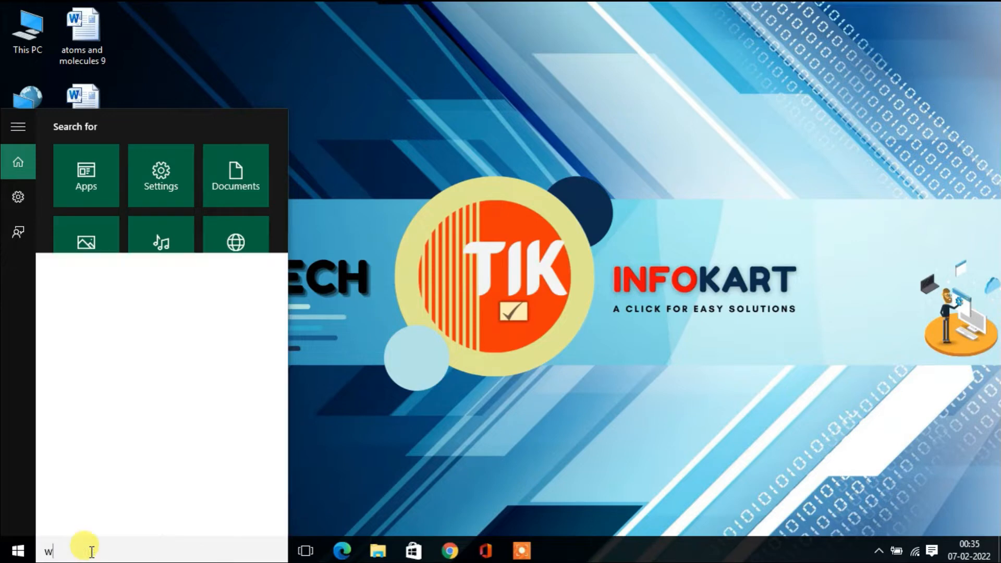
type("ea")
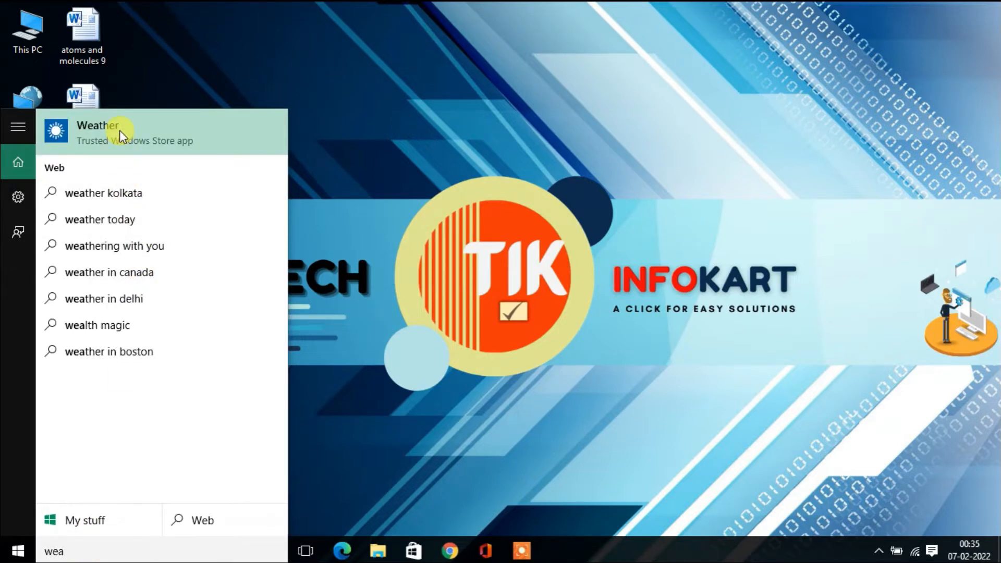
left_click(97, 132)
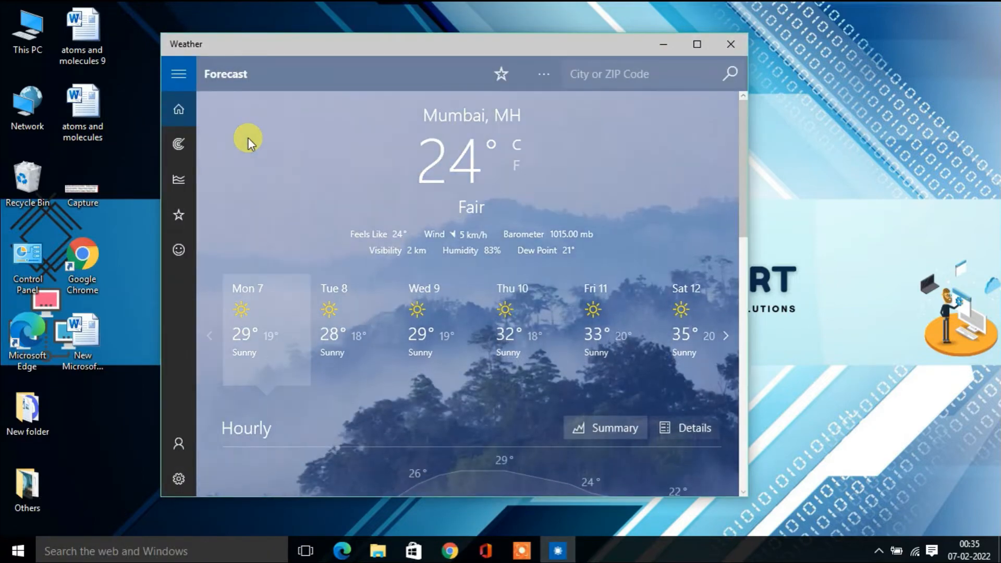
mouse_move(281, 160)
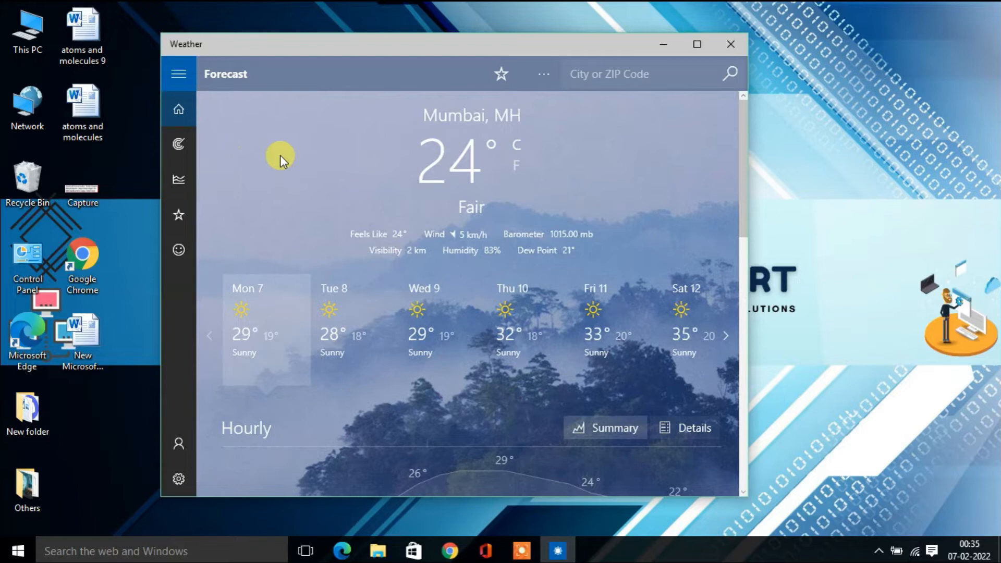
- Expand the Weather navigation pane listing Forecast, Maps, Historical Weather and Places
left_click(178, 73)
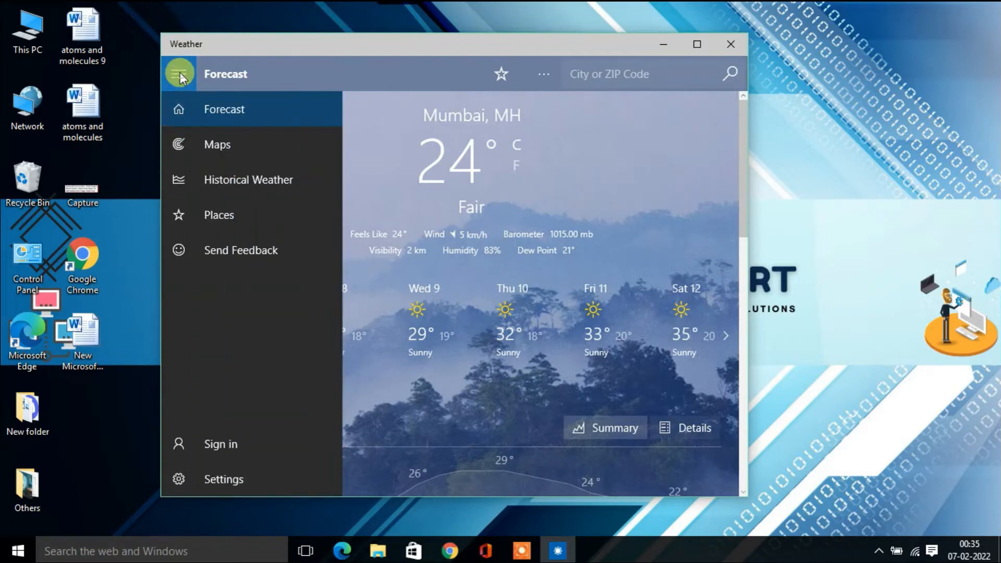
mouse_move(223, 109)
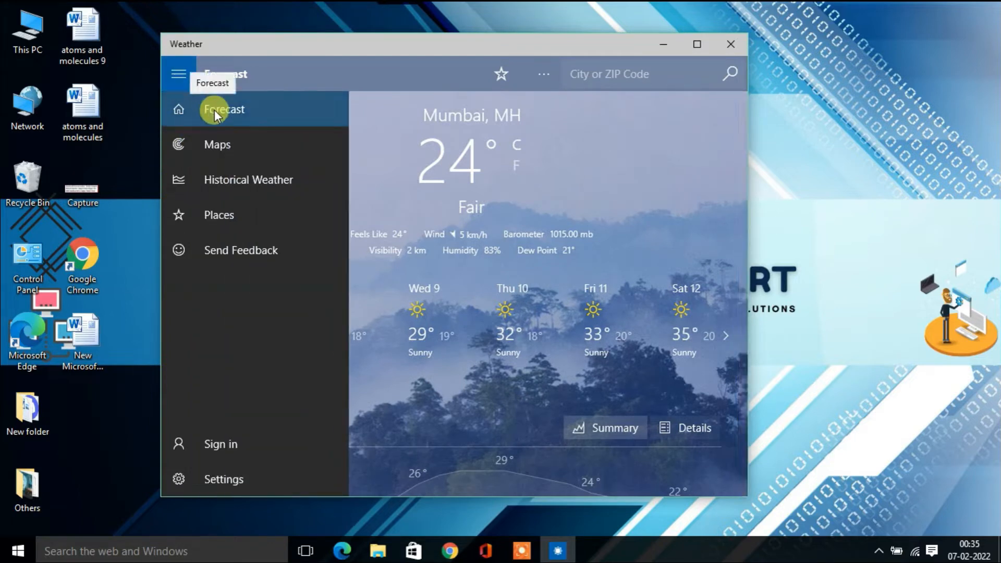
left_click(223, 108)
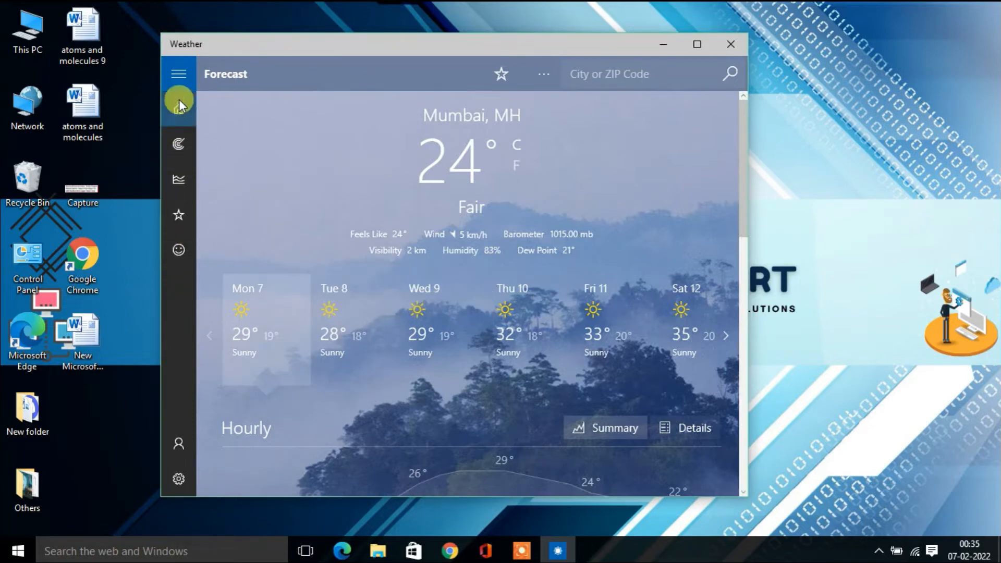
left_click(178, 73)
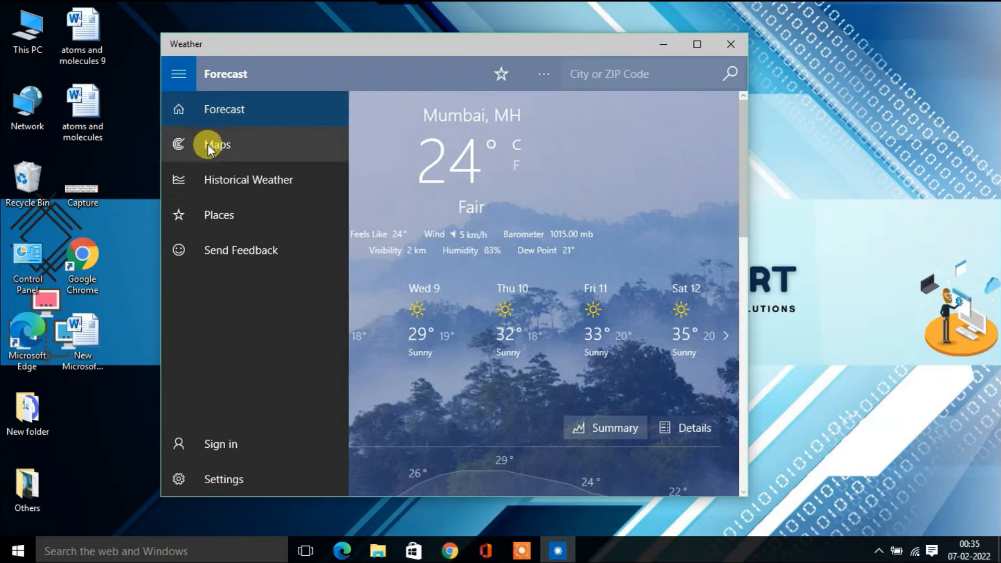
- Show the animated temperature map around Mumbai and expand the section list over it
left_click(217, 144)
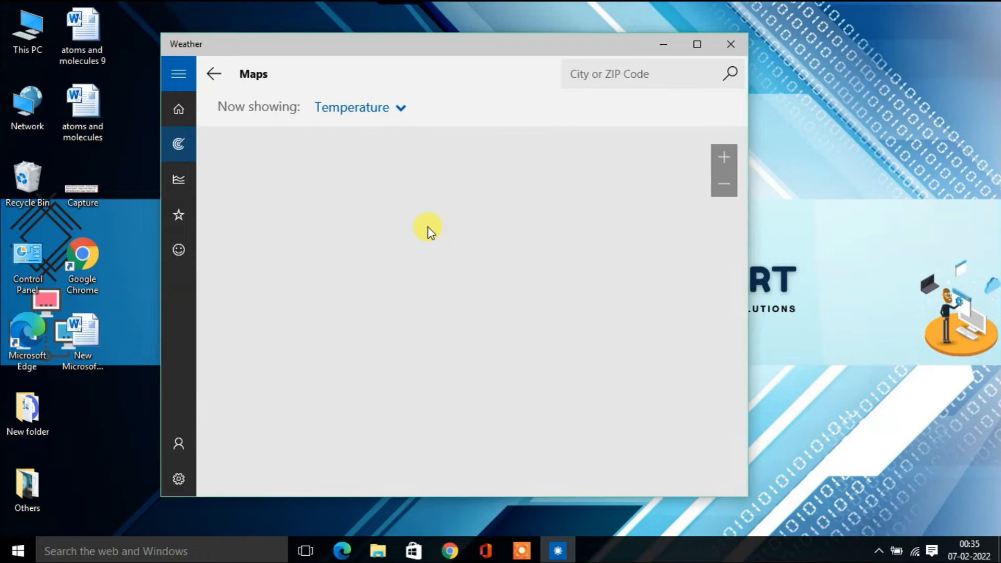
mouse_move(409, 275)
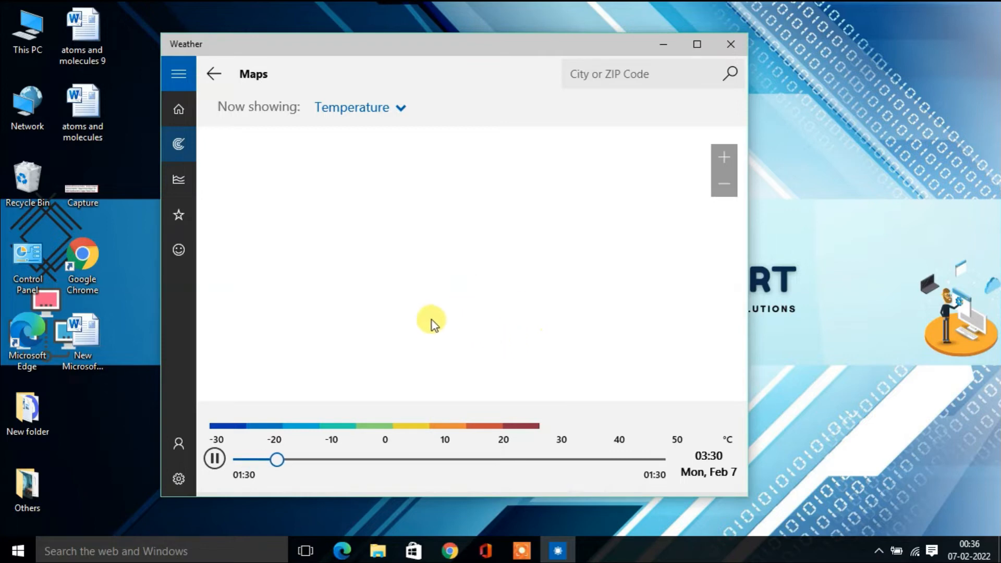
left_click_drag(277, 459, 319, 459)
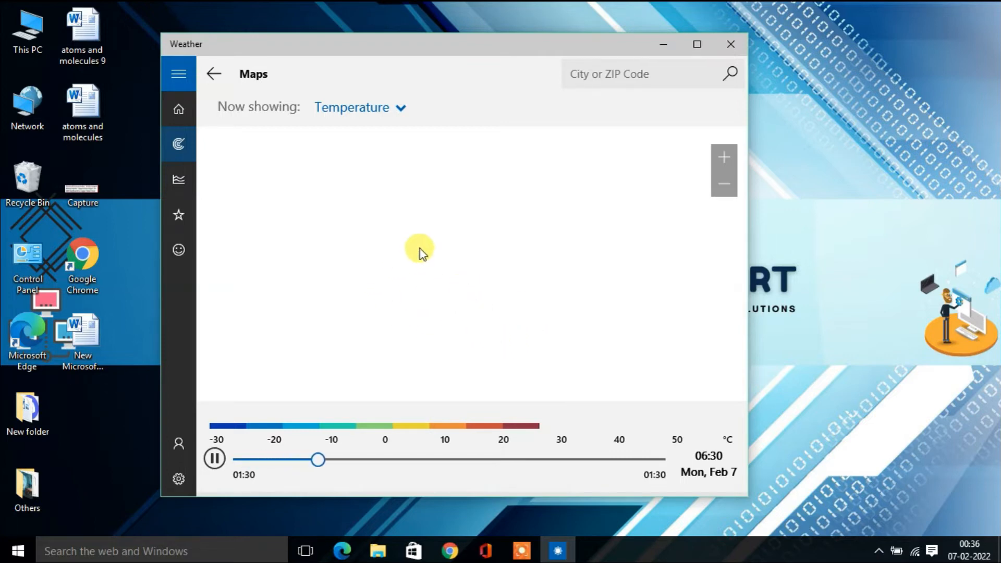
left_click_drag(319, 459, 363, 458)
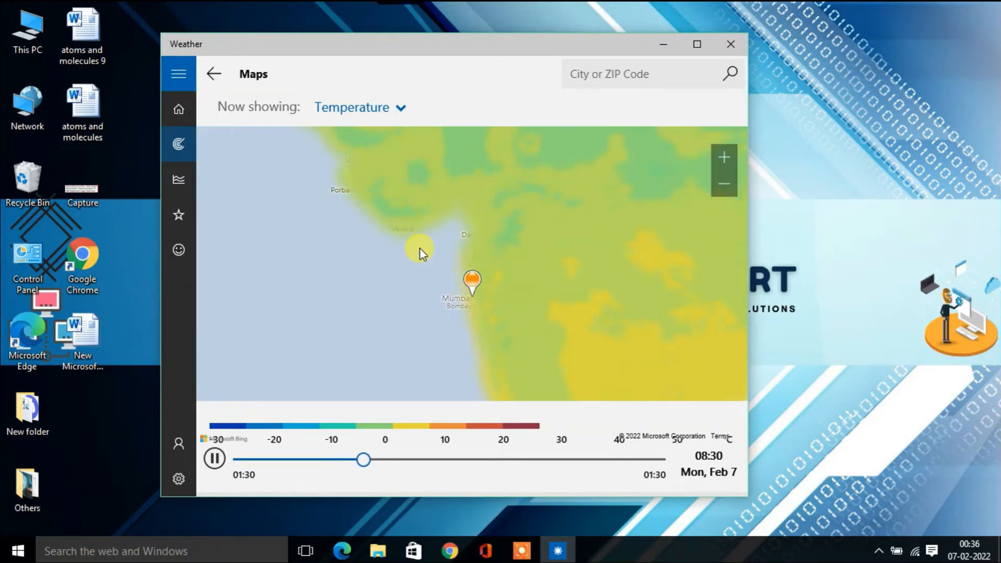
left_click_drag(362, 459, 402, 459)
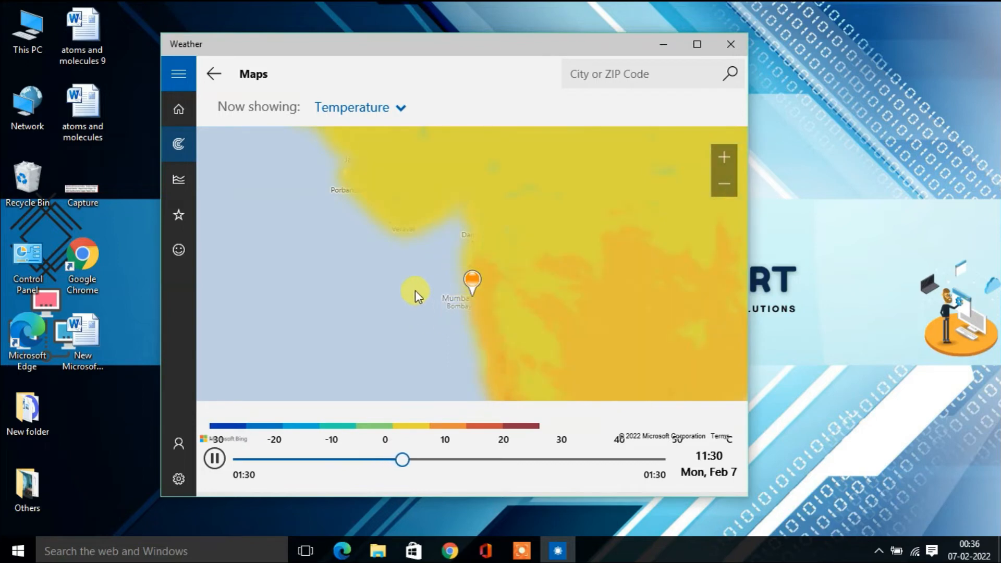
left_click_drag(402, 459, 452, 459)
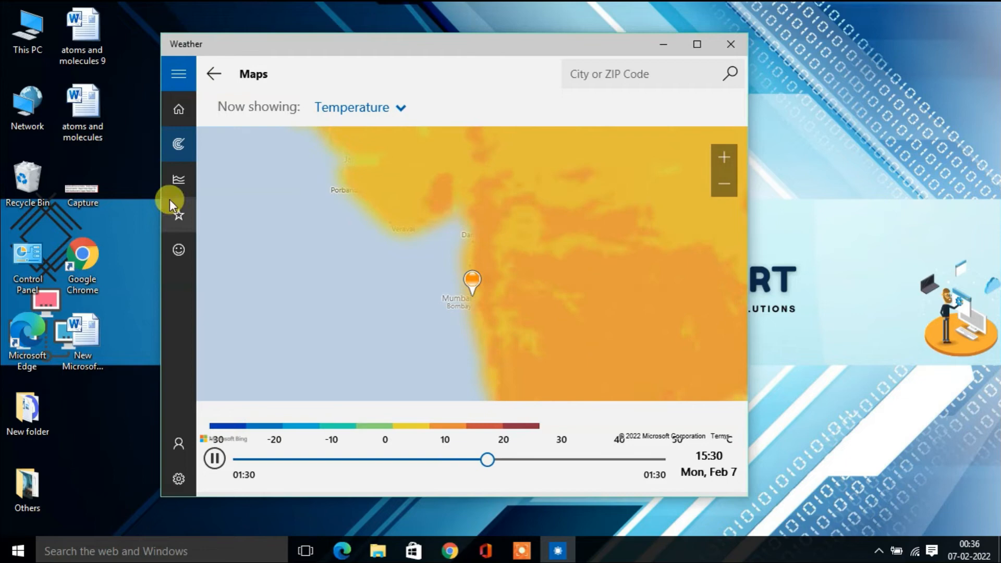
left_click(178, 73)
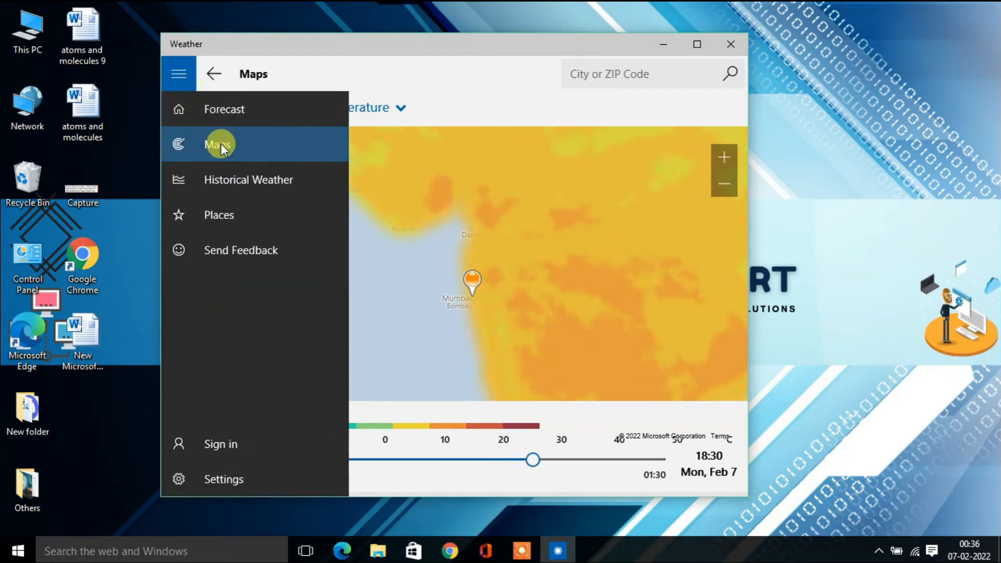
left_click_drag(534, 459, 576, 459)
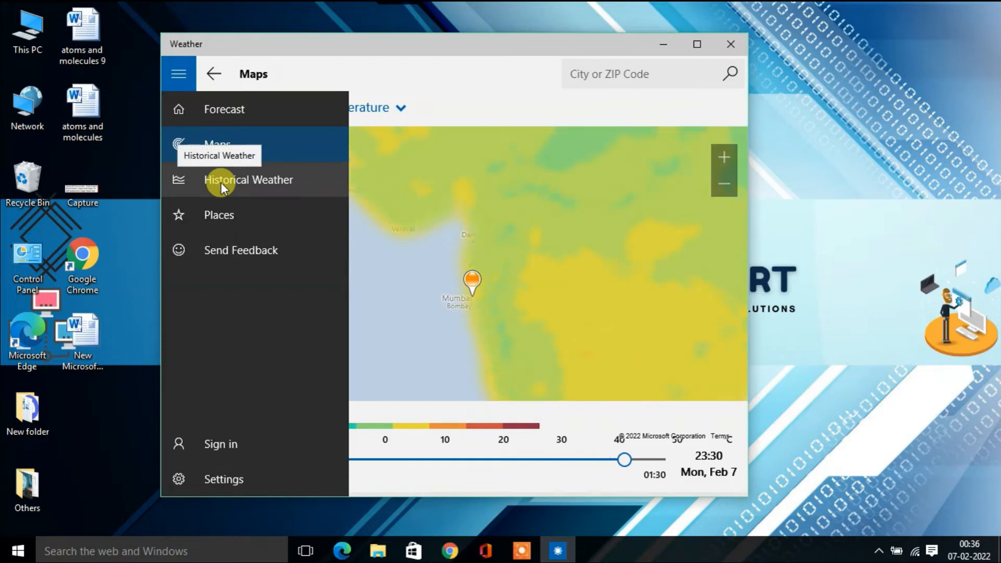
- Show Mumbai's Historical Weather chart with the section list expanded over it
left_click(248, 180)
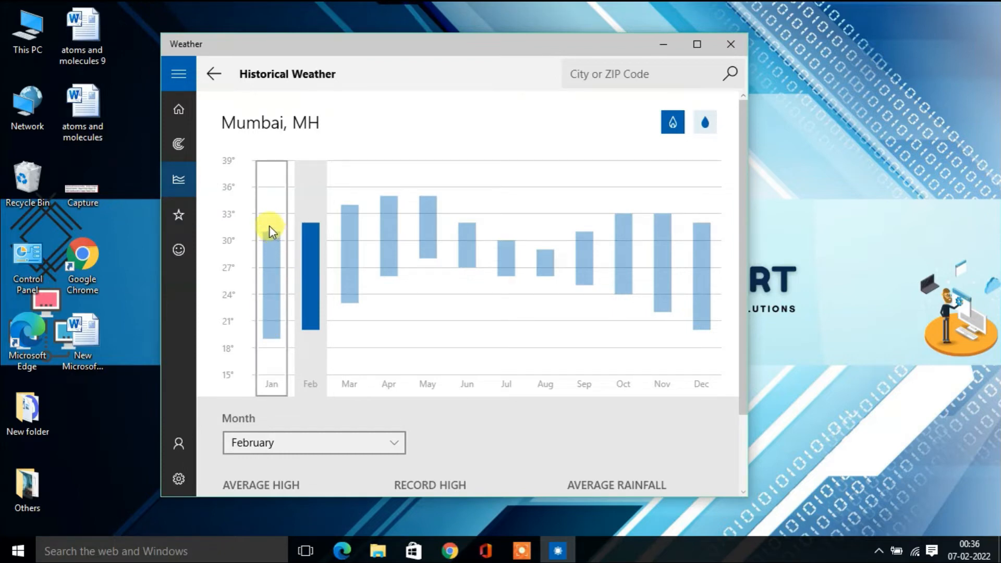
left_click(178, 73)
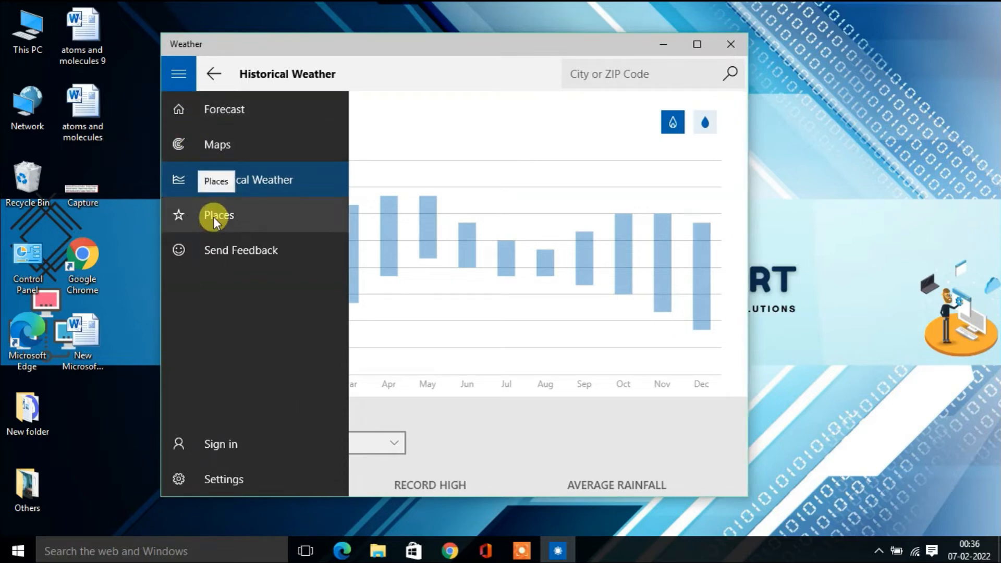
- Add London, United Kingdom as a favourite place beside New Delhi on the Places page
left_click(218, 215)
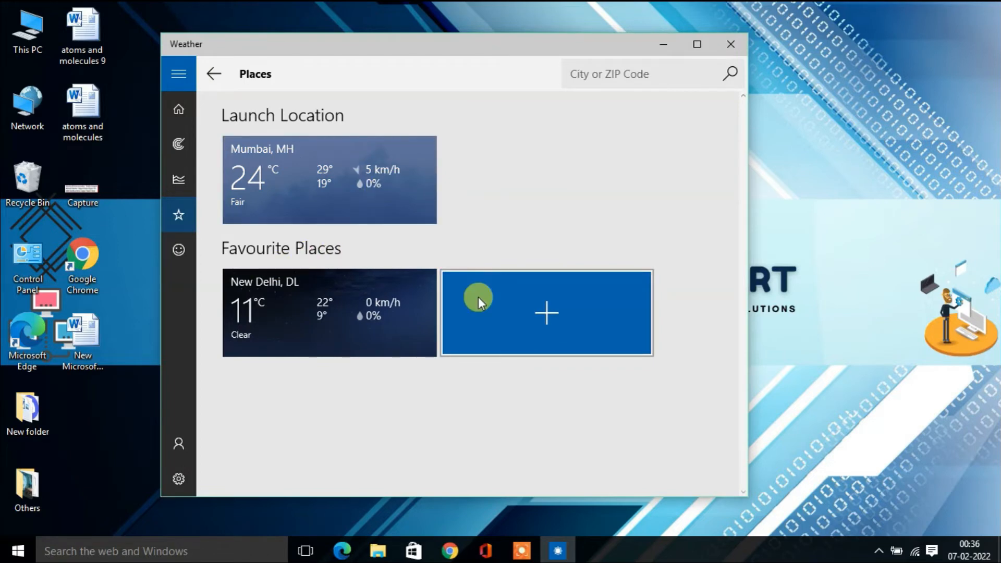
mouse_move(494, 317)
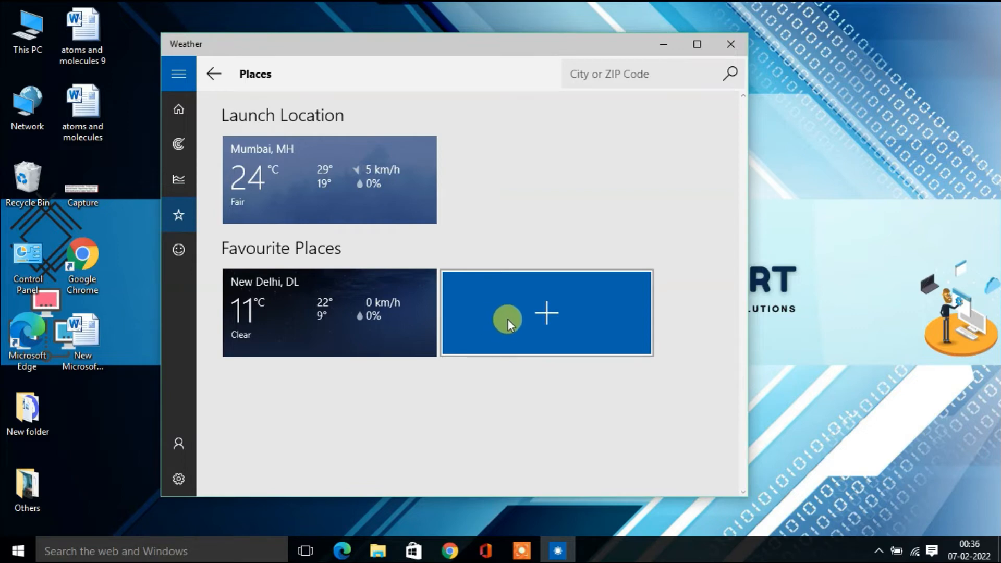
left_click(545, 313)
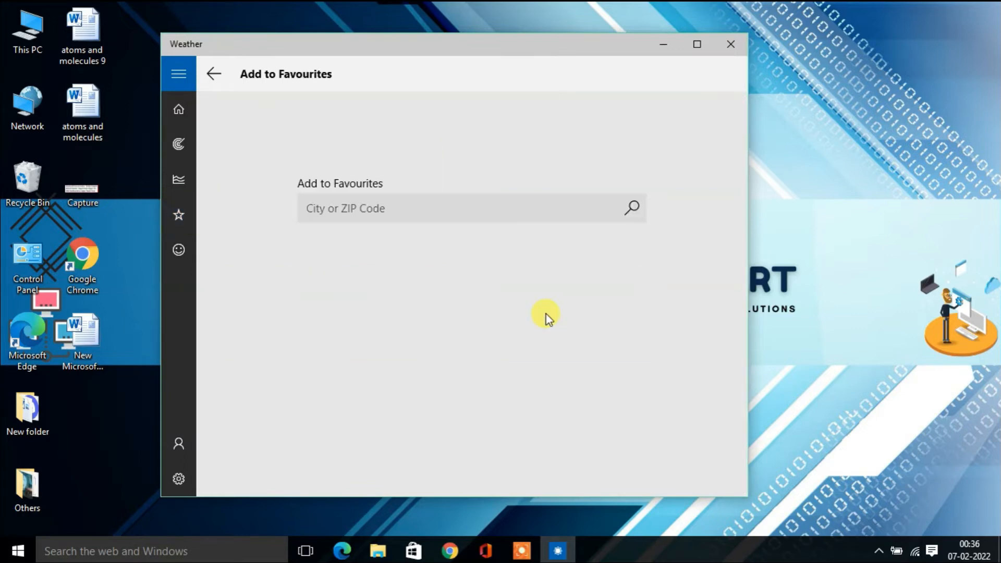
left_click(345, 208)
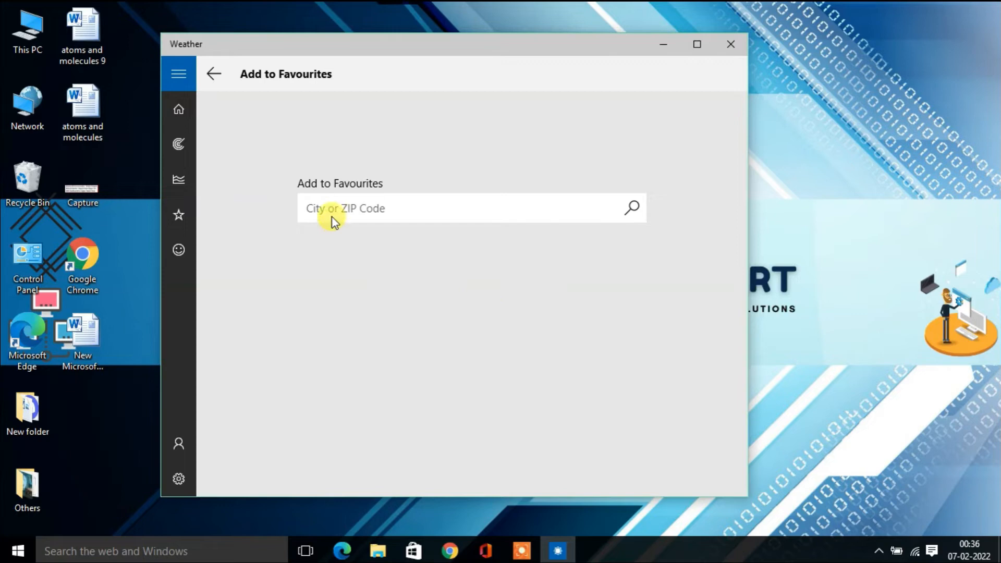
left_click(326, 209)
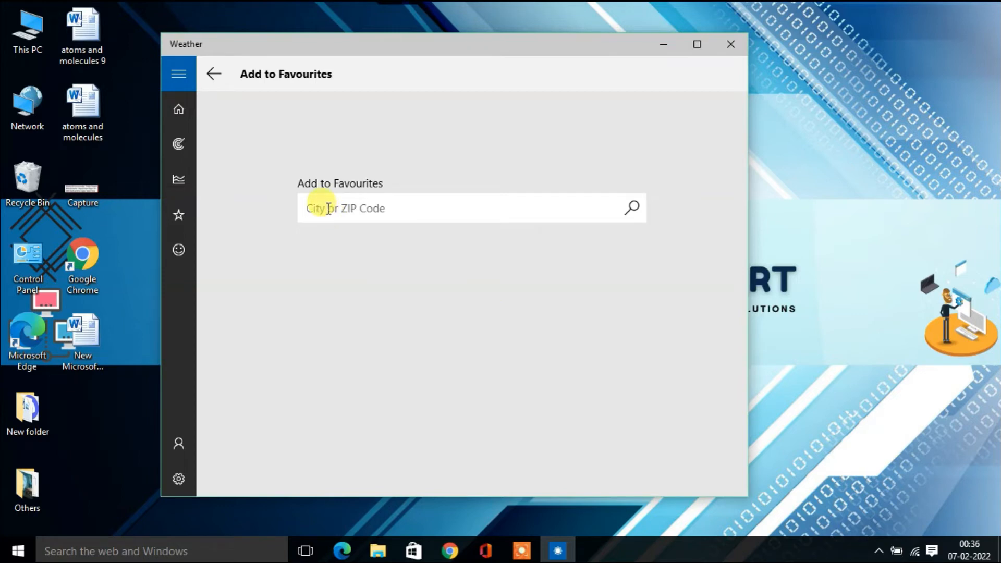
type("del")
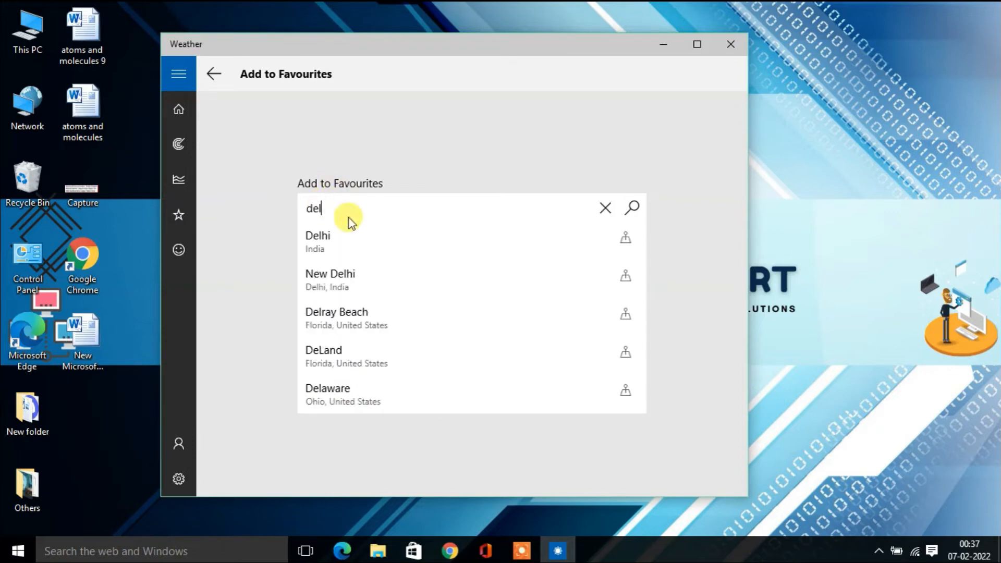
left_click(331, 273)
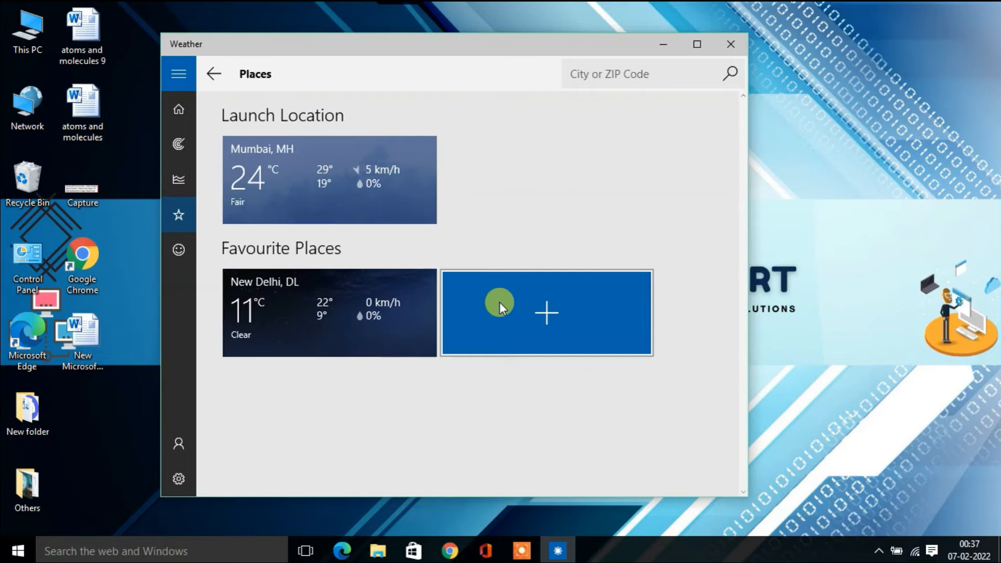
left_click(545, 313)
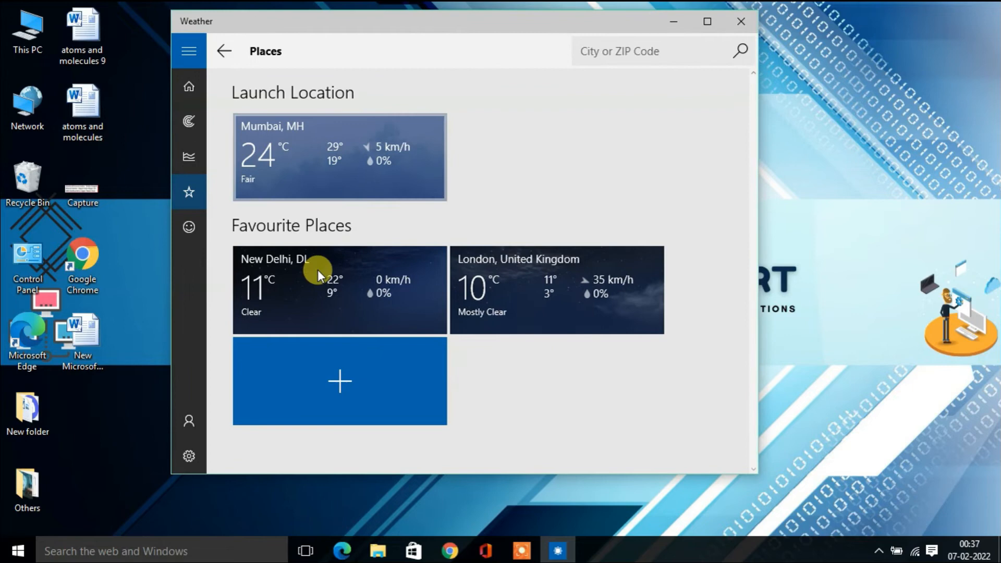
mouse_move(211, 447)
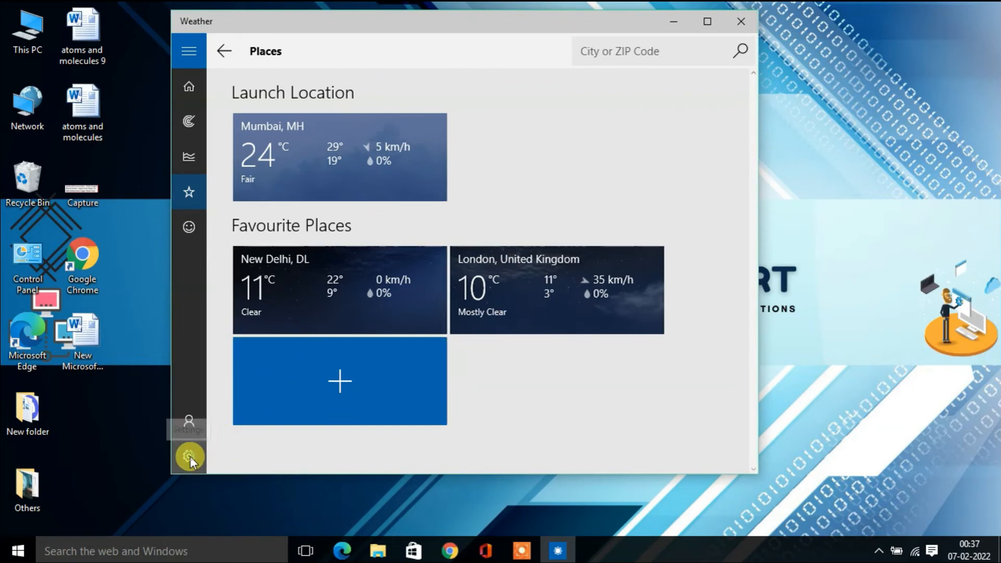
- Set the default launch location to Kolkata, West Bengal in Settings and close the app
left_click(189, 456)
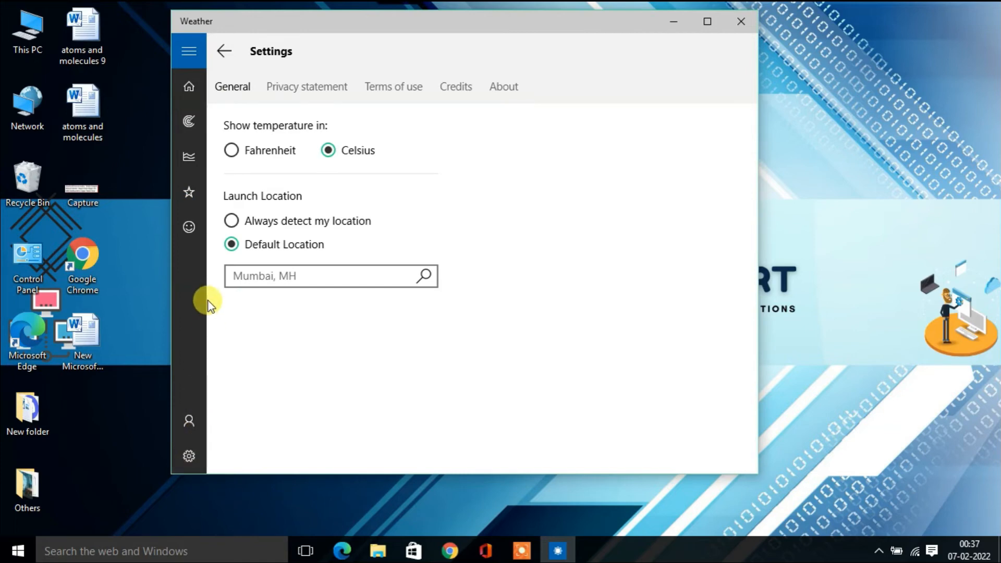
left_click(232, 220)
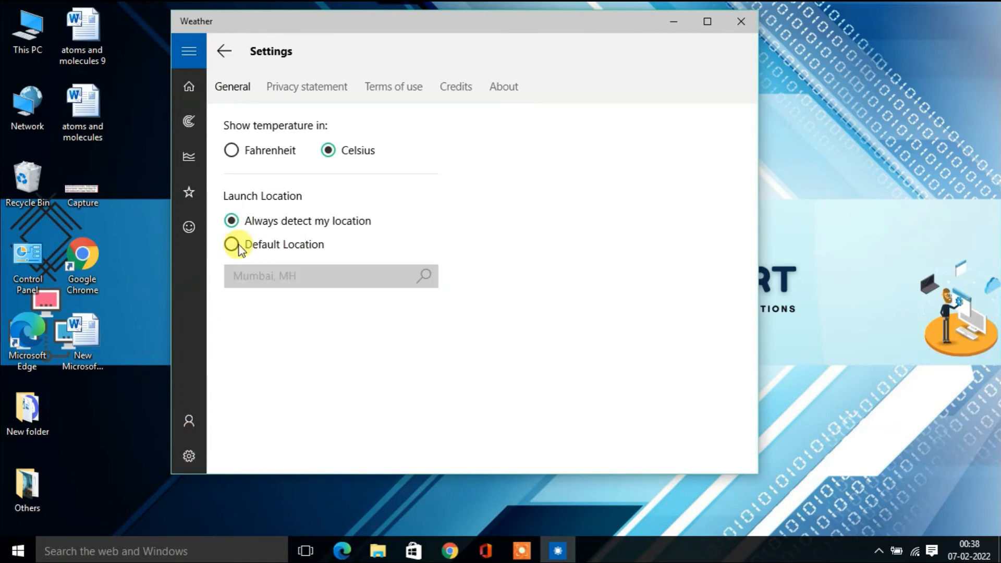
left_click(231, 244)
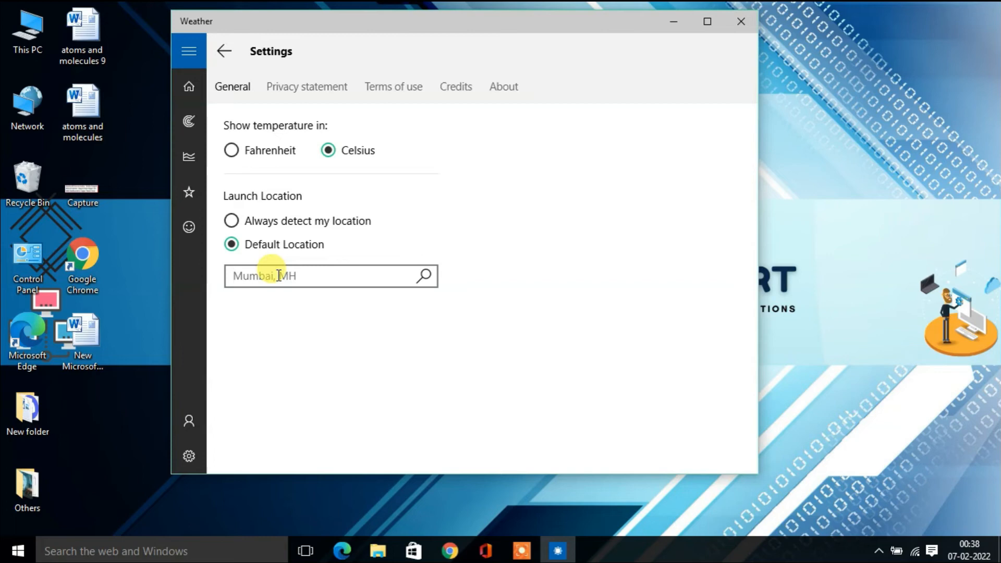
type("kolk")
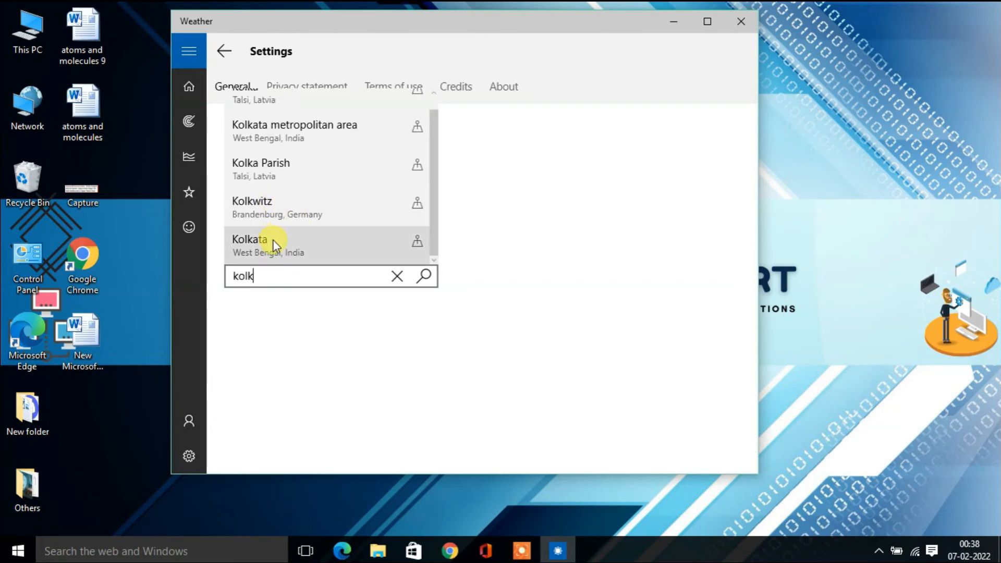
left_click(249, 245)
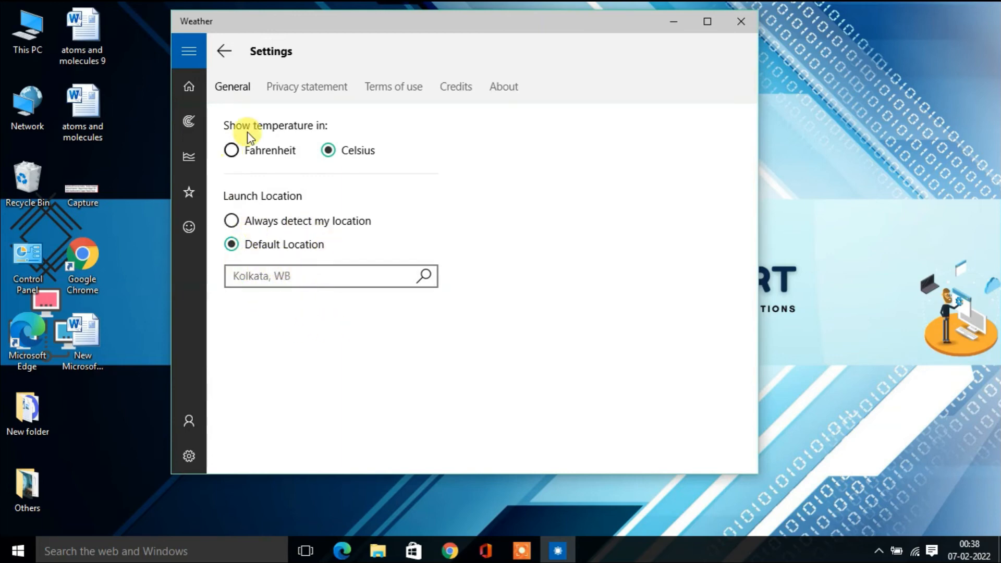
left_click(740, 21)
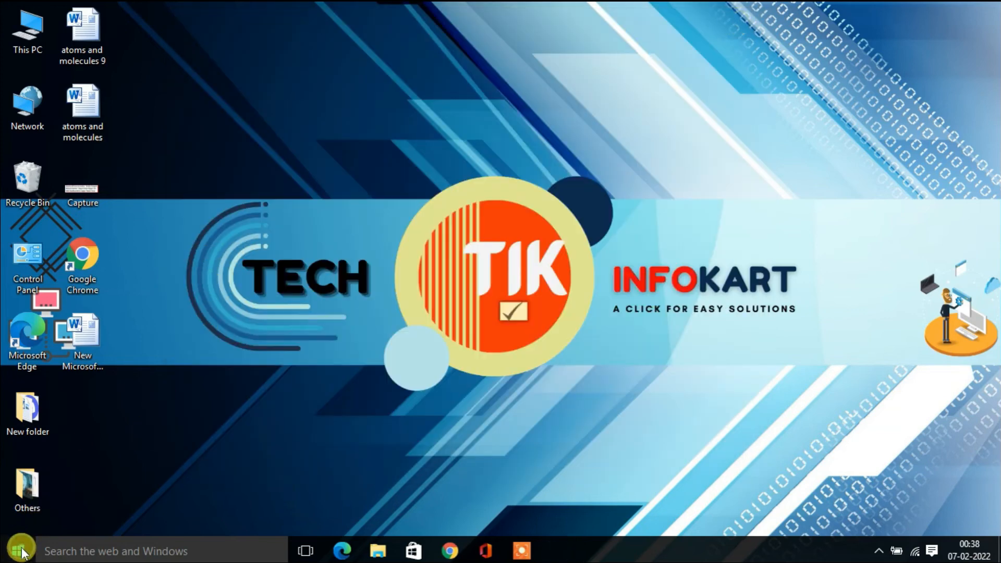
- Relaunch Weather from the Start tile now showing Kolkata at 16°
left_click(10, 550)
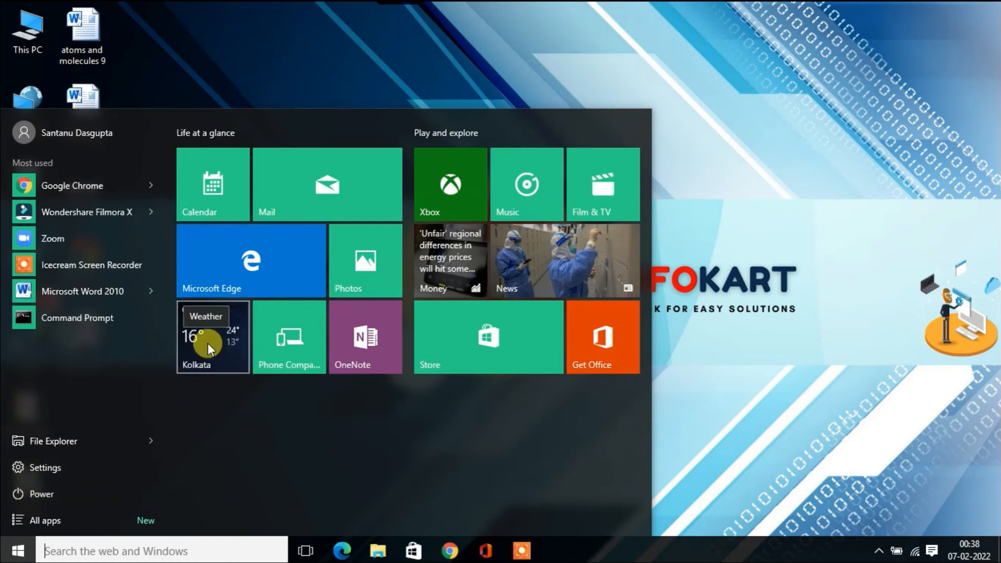
left_click(213, 337)
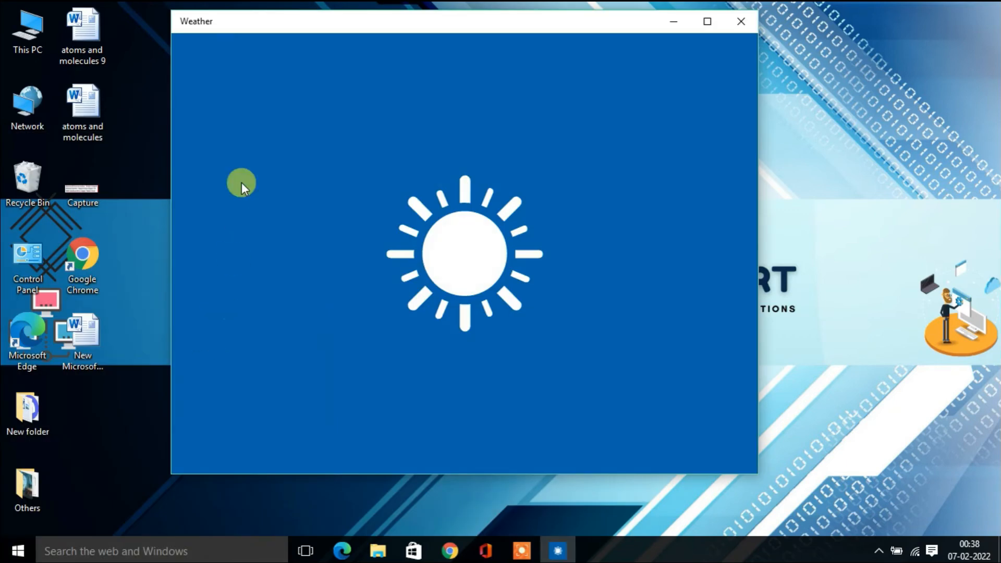